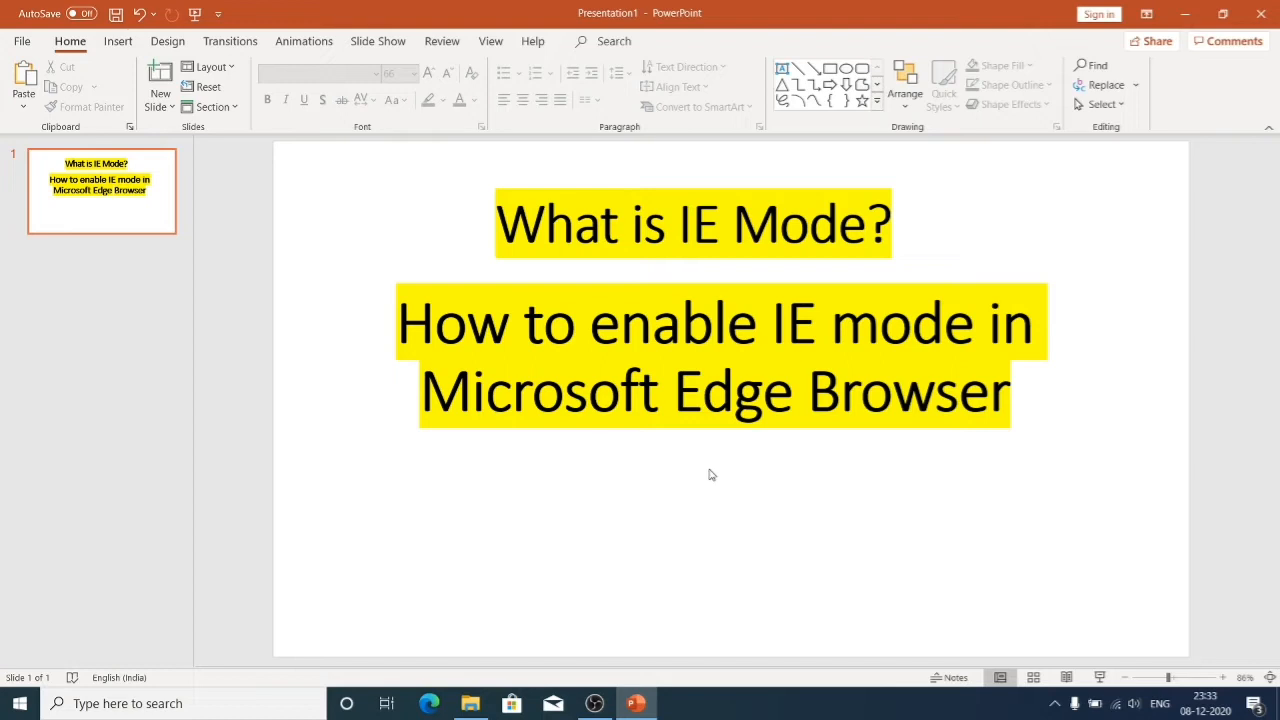
pyautogui.moveTo(616, 476)
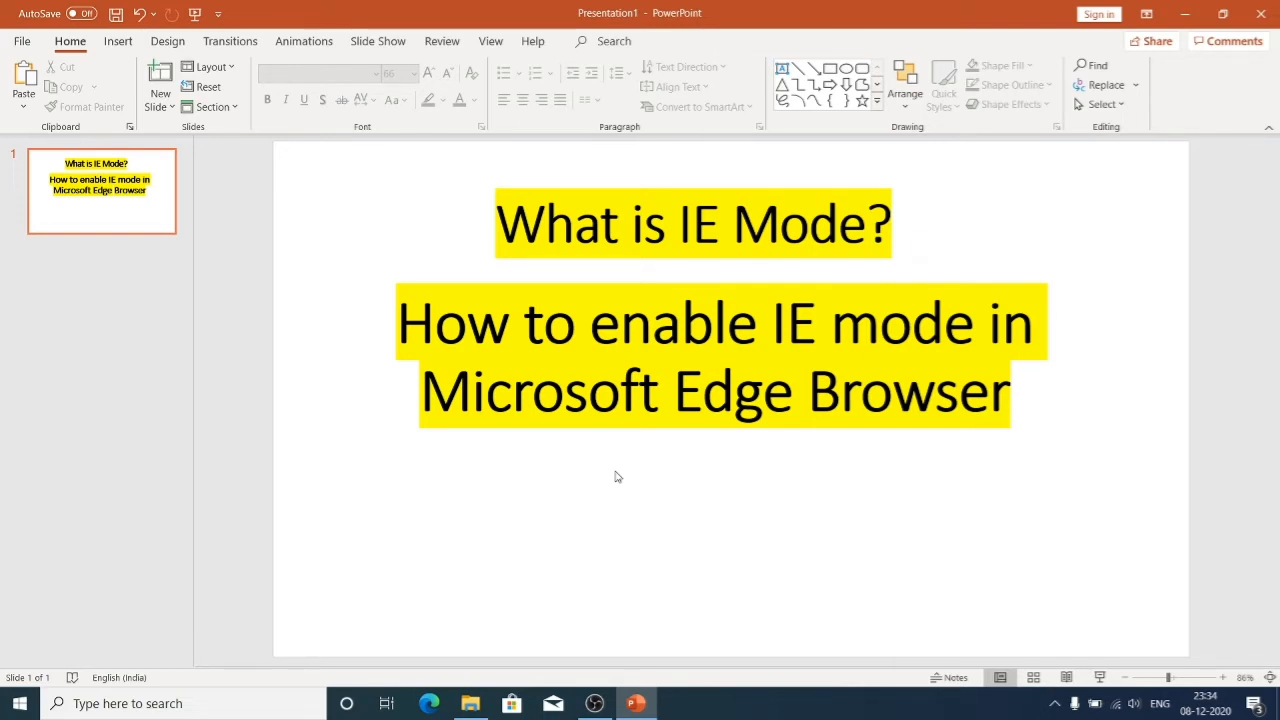
pyautogui.moveTo(544, 514)
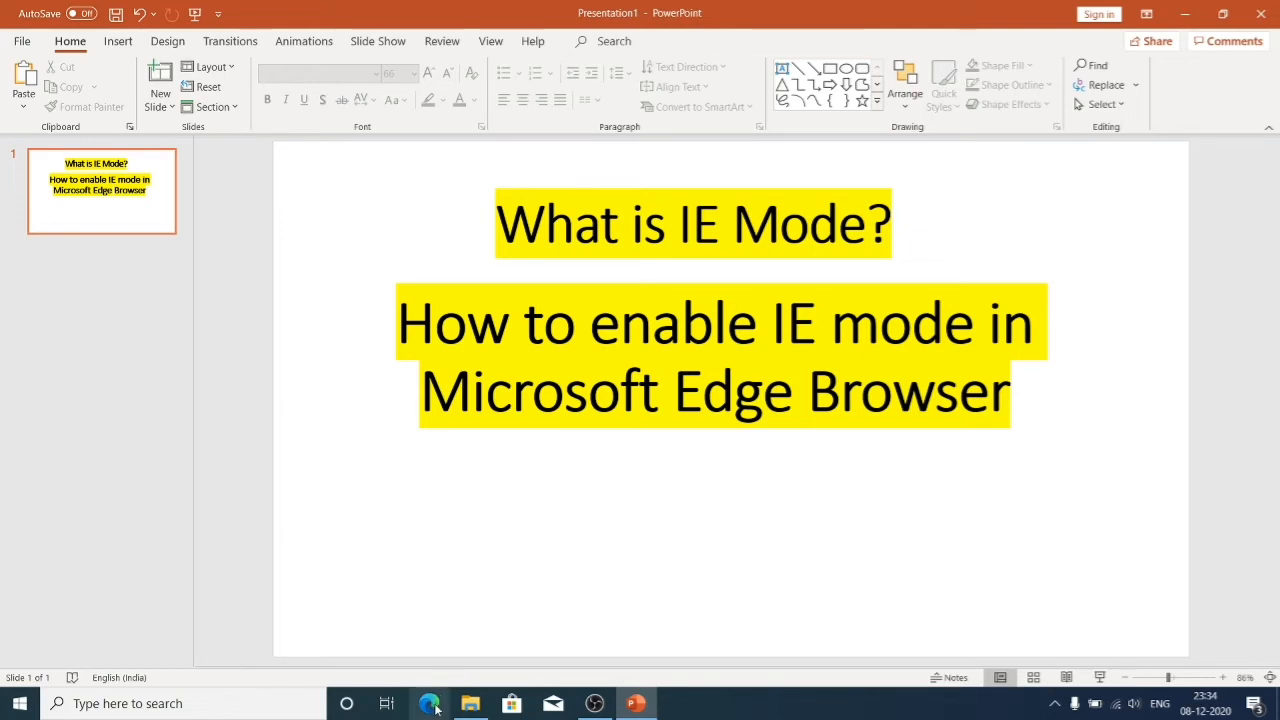
pyautogui.moveTo(430, 704)
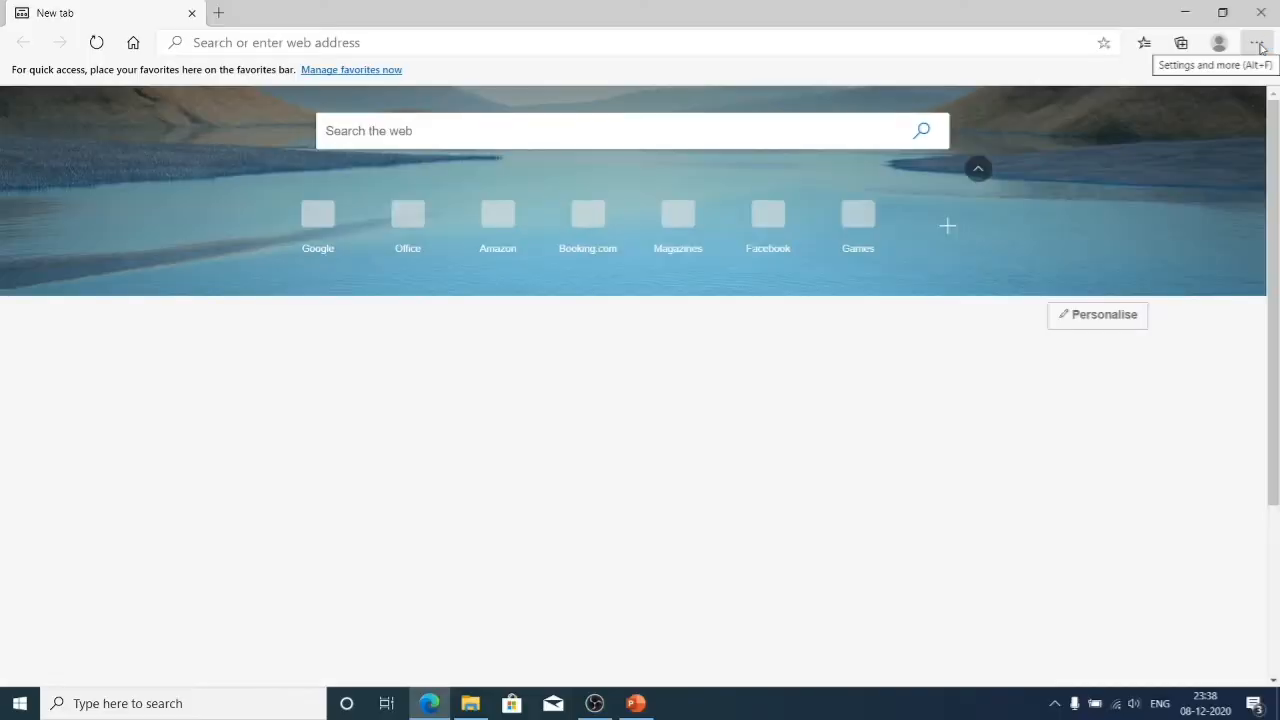
# Open Edge Settings from the Settings and more menu, landing on the profile section
pyautogui.click(1256, 42)
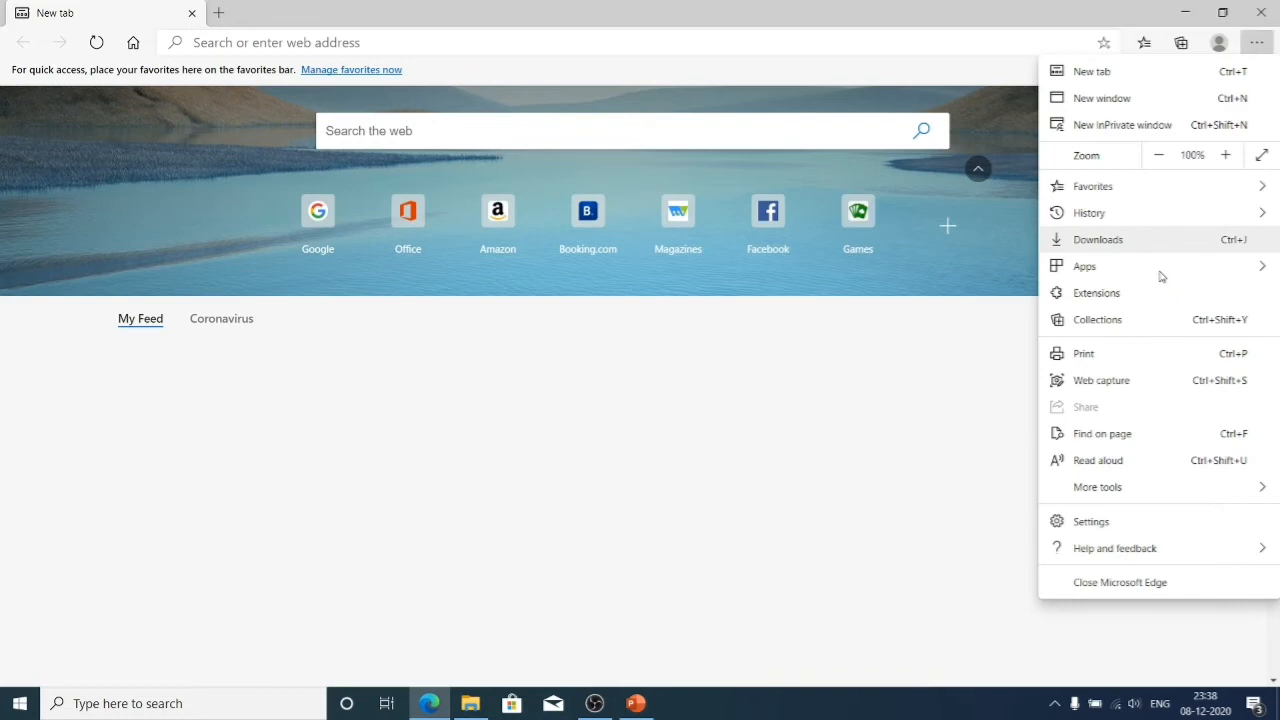
pyautogui.click(1090, 520)
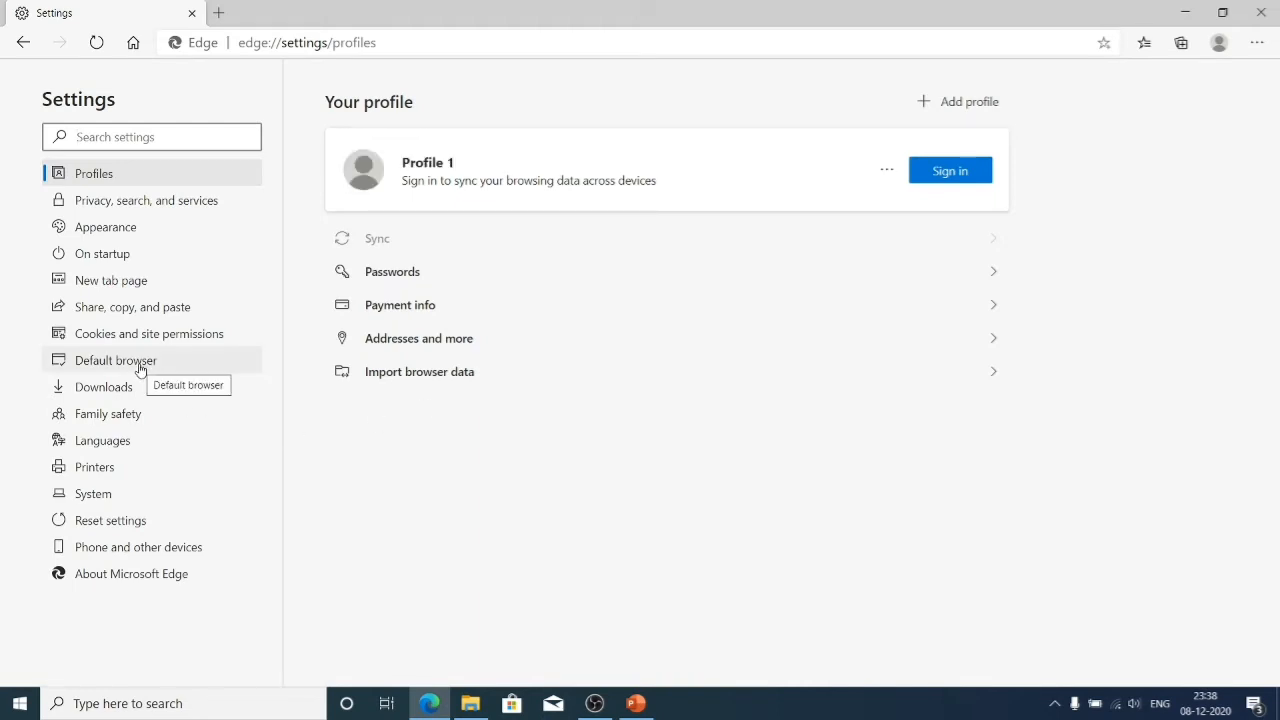
# Go to Default browser settings and view the 'Let Internet Explorer open sites' choices, currently Never
pyautogui.click(116, 360)
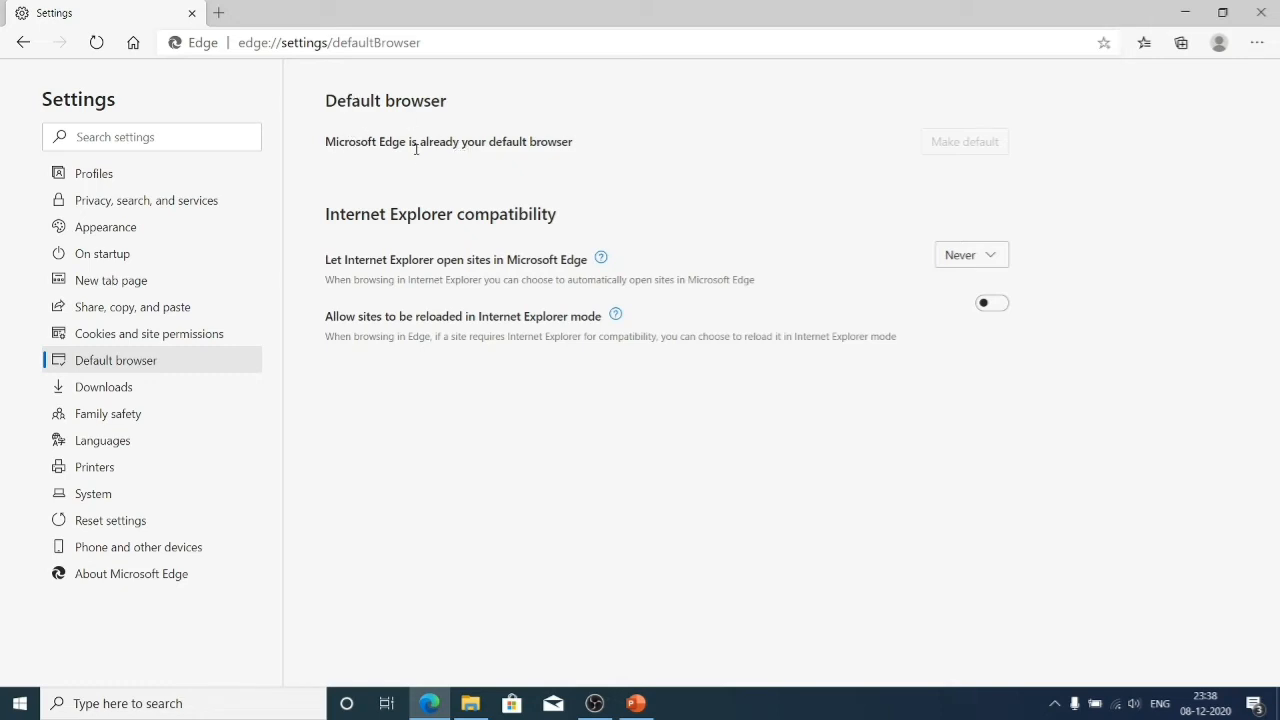
pyautogui.moveTo(456, 212)
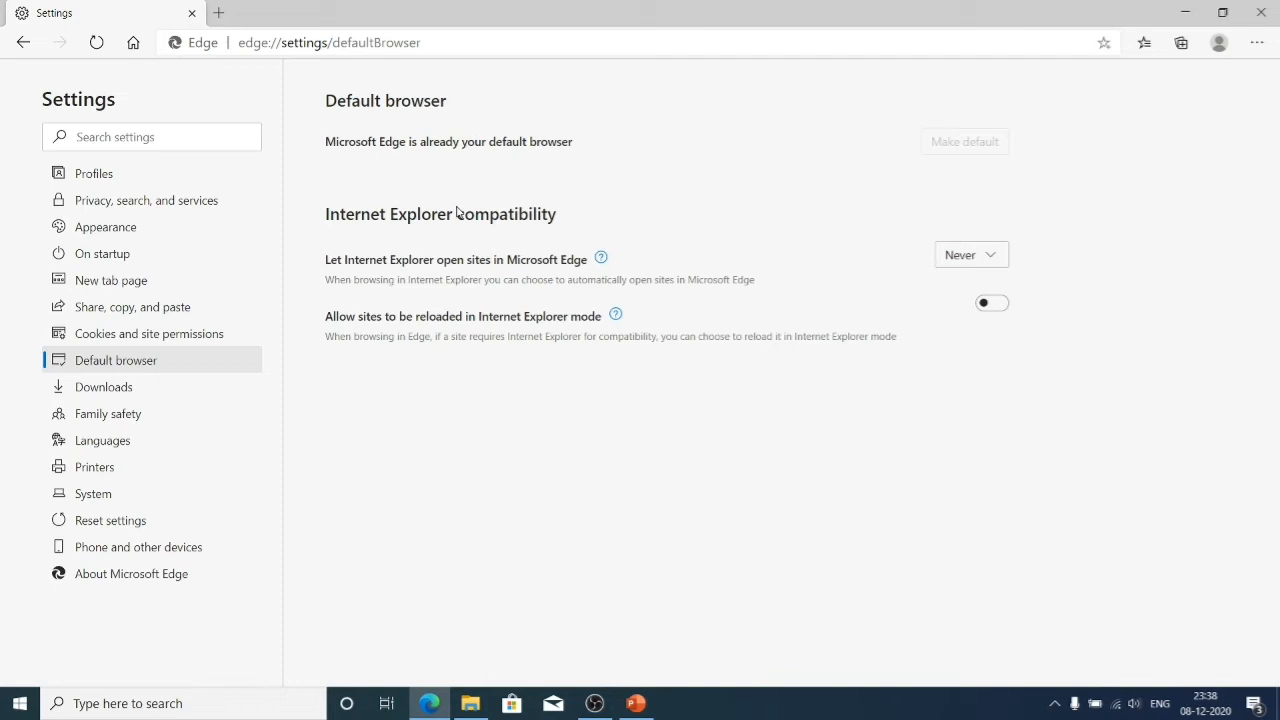
pyautogui.moveTo(396, 232)
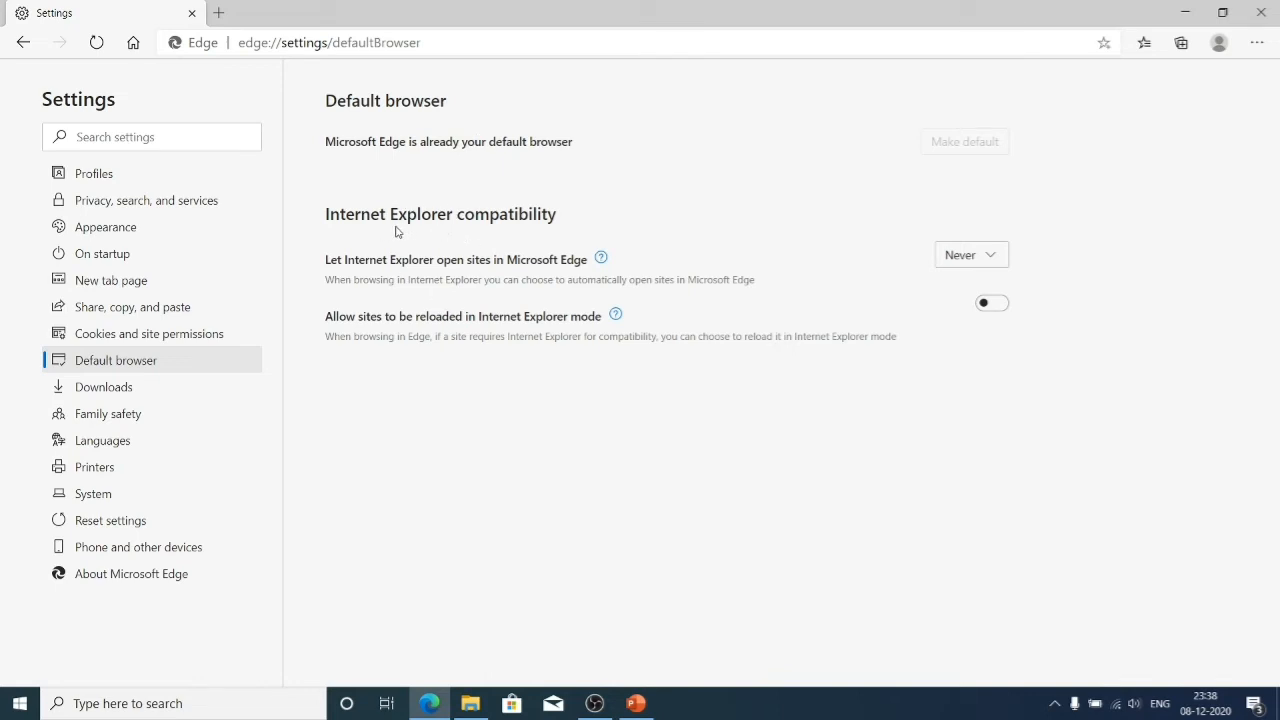
pyautogui.moveTo(452, 226)
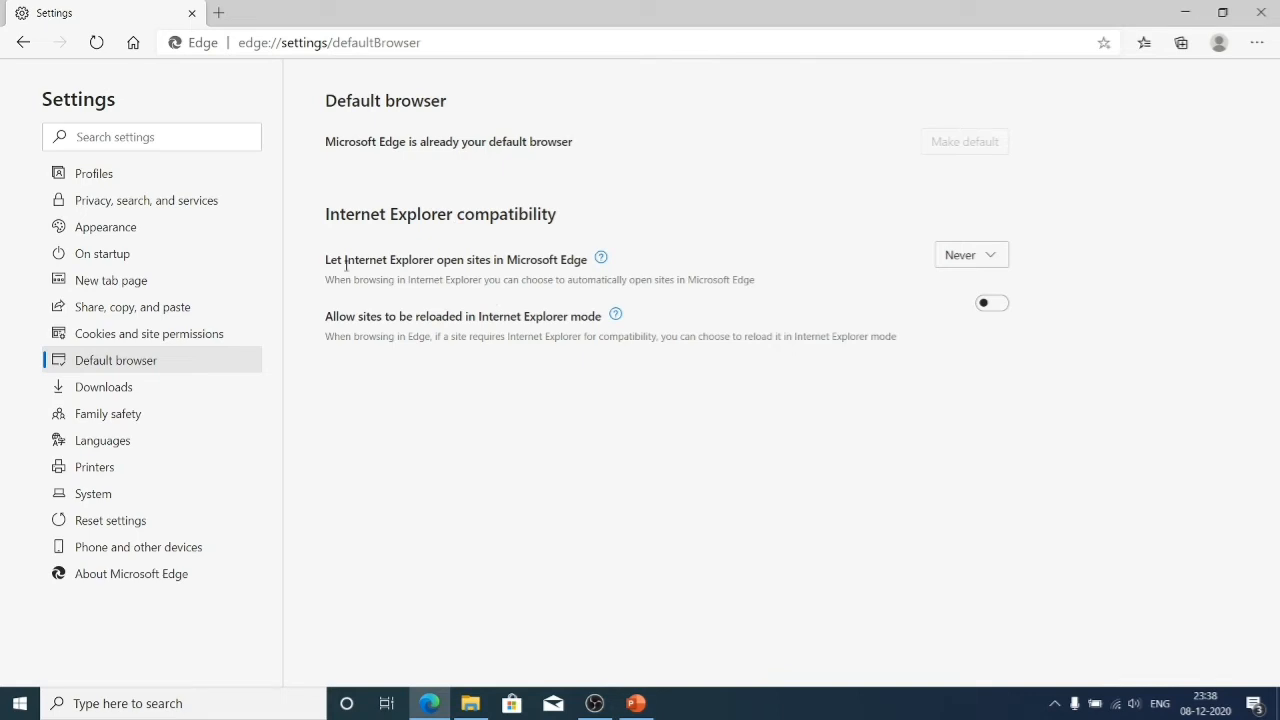
pyautogui.moveTo(370, 276)
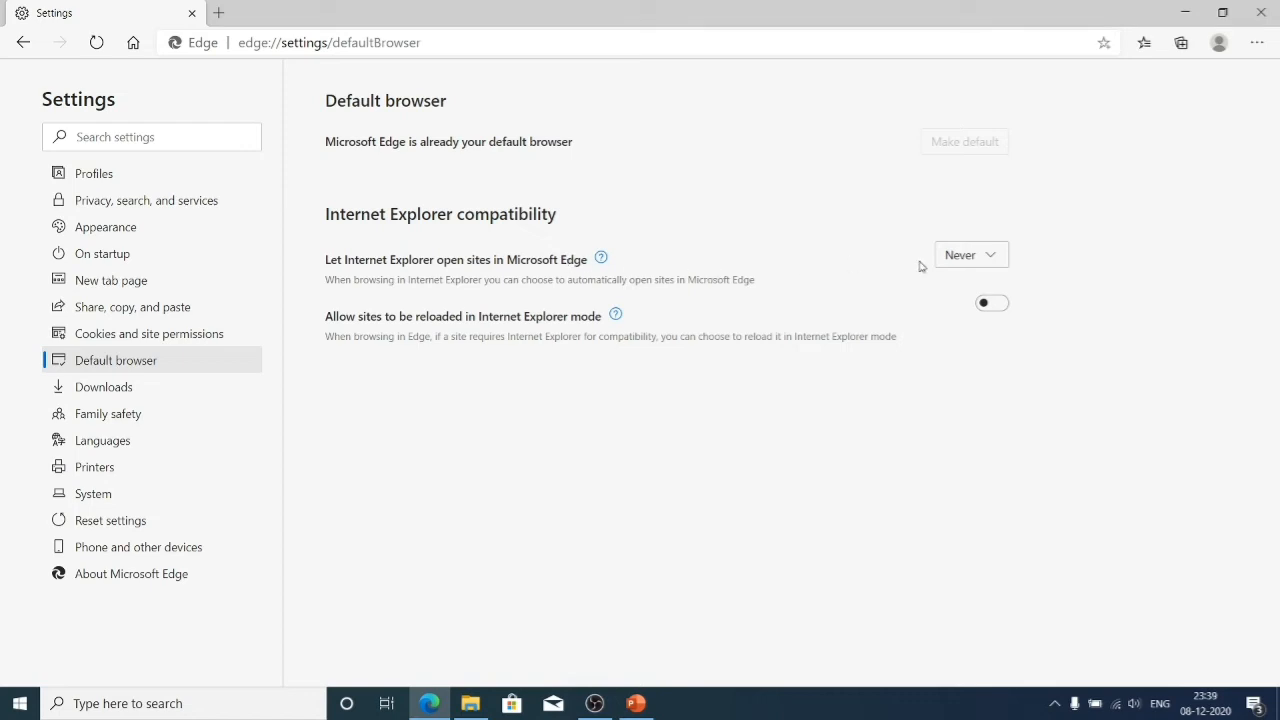
pyautogui.click(968, 254)
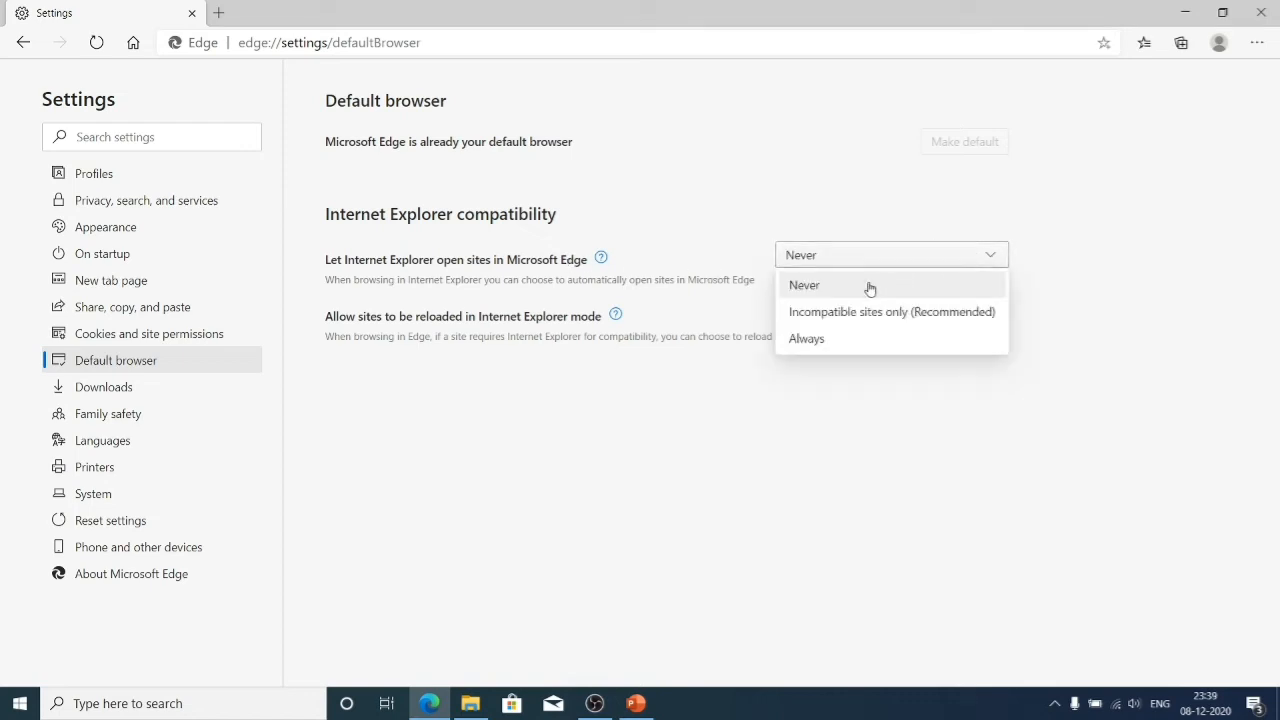
pyautogui.moveTo(860, 338)
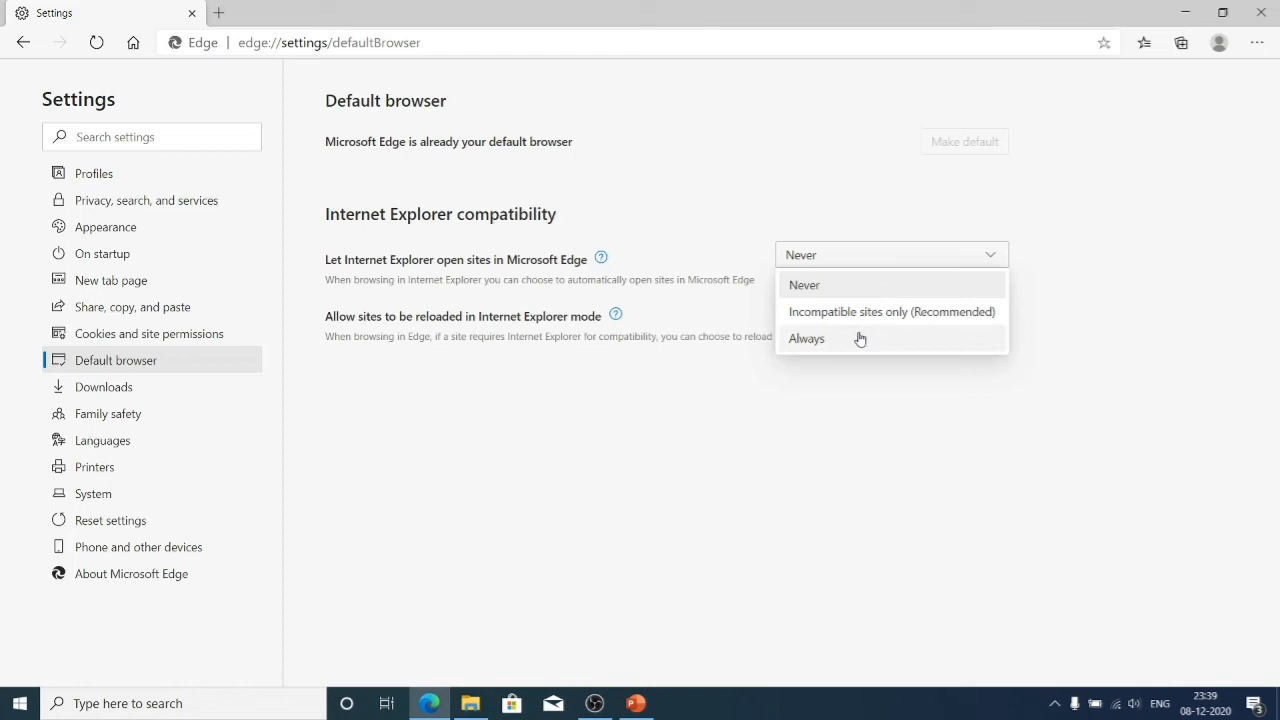
pyautogui.moveTo(856, 340)
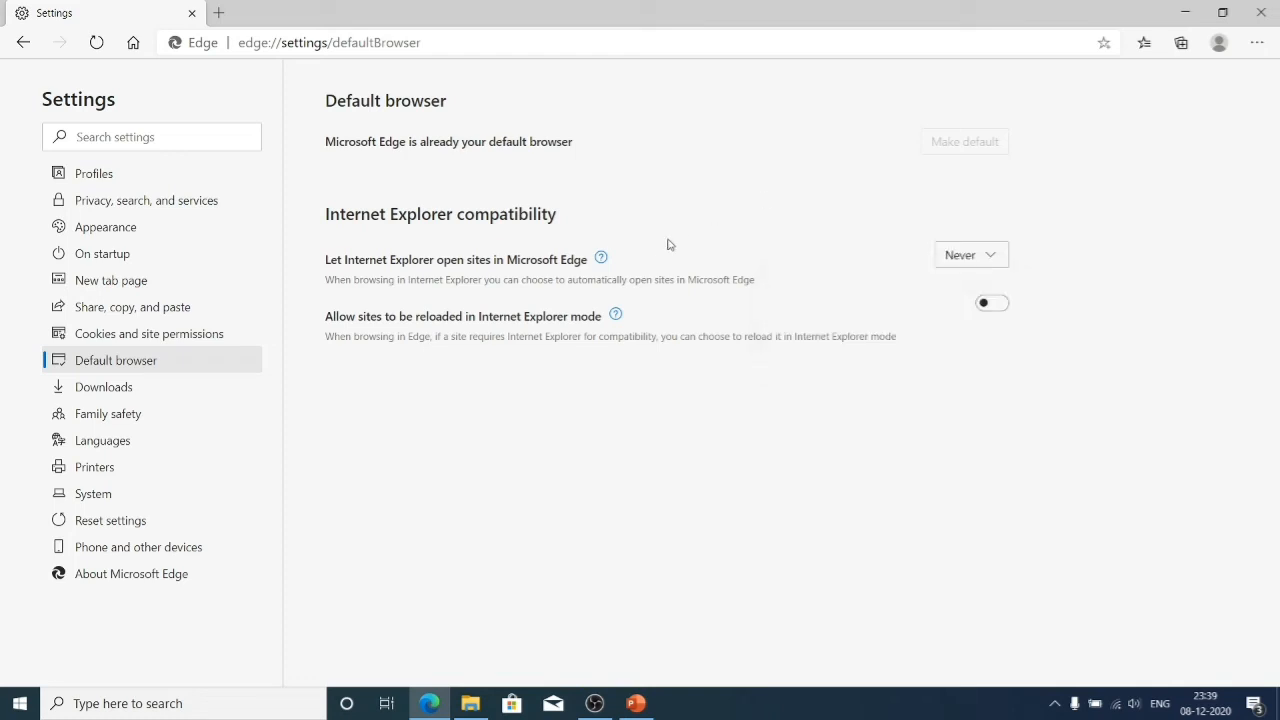
pyautogui.moveTo(438, 284)
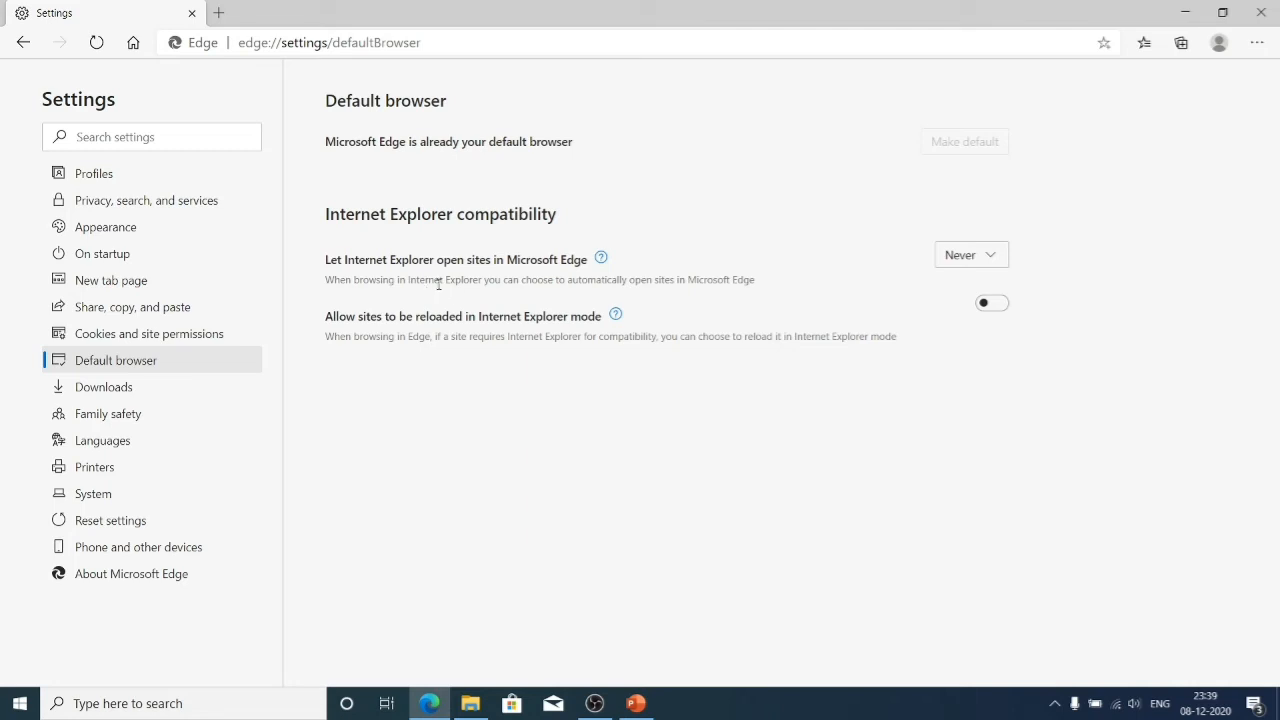
pyautogui.moveTo(596, 284)
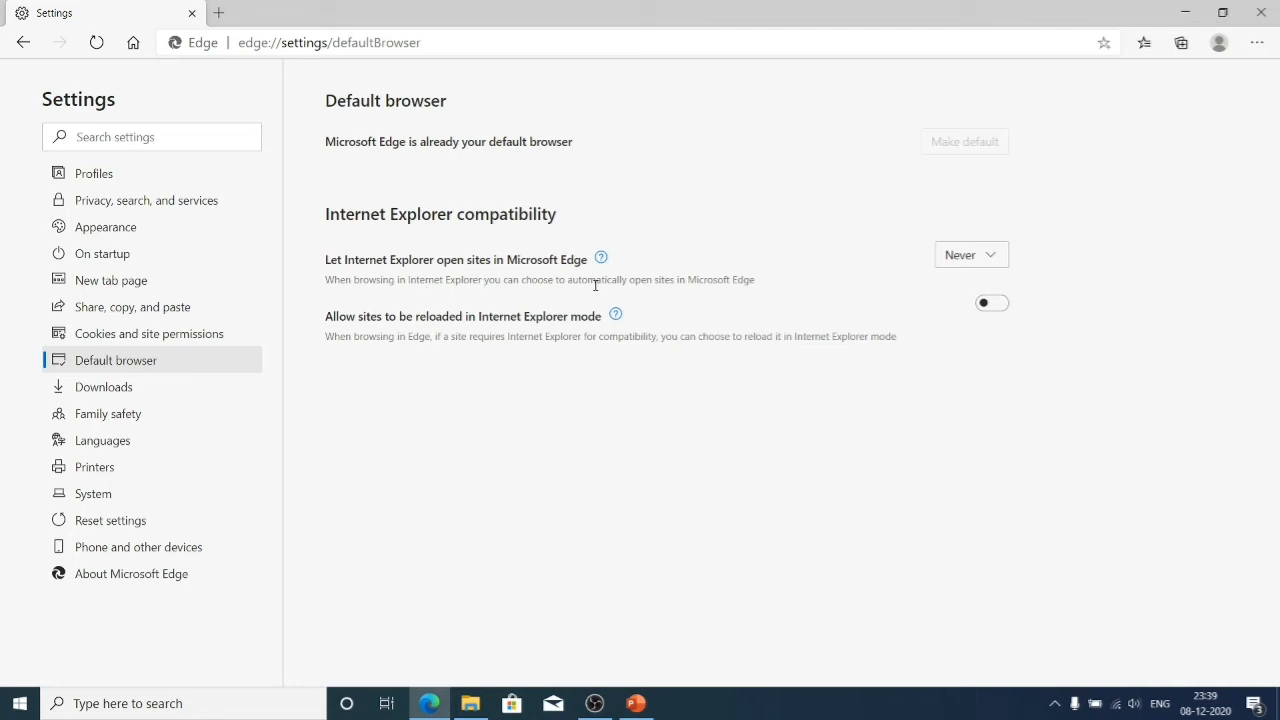
pyautogui.moveTo(716, 284)
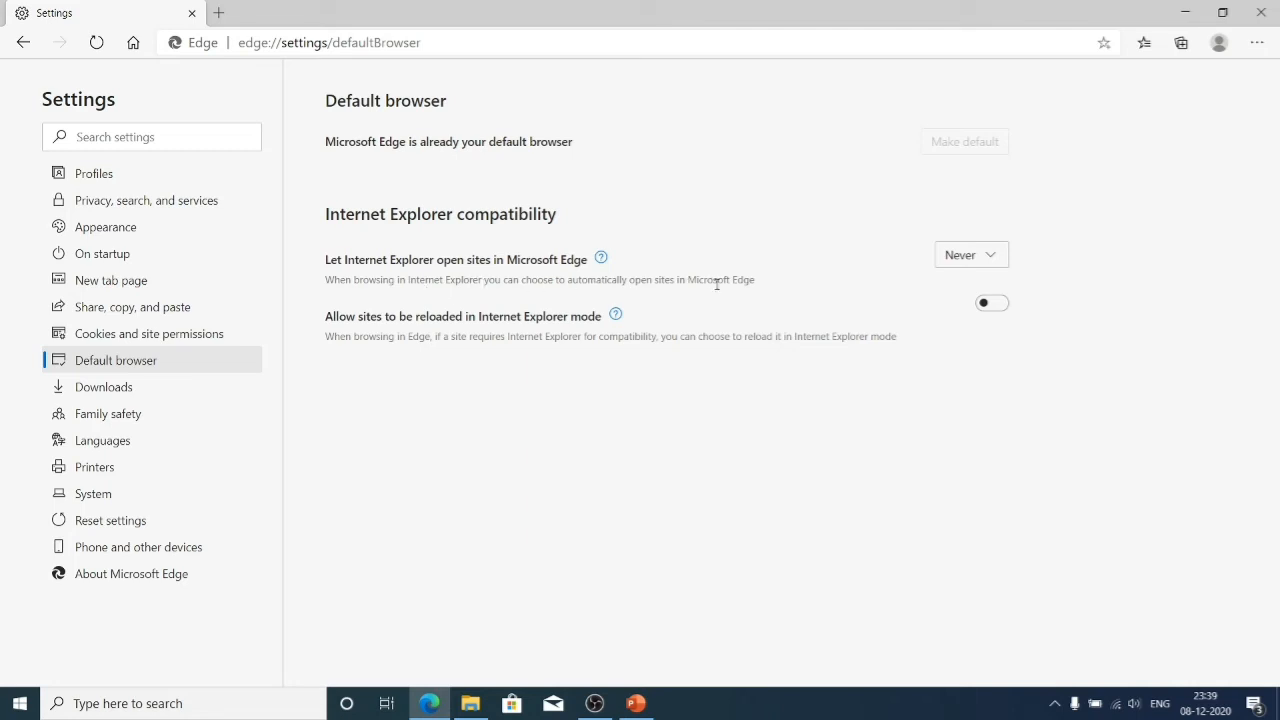
pyautogui.moveTo(420, 344)
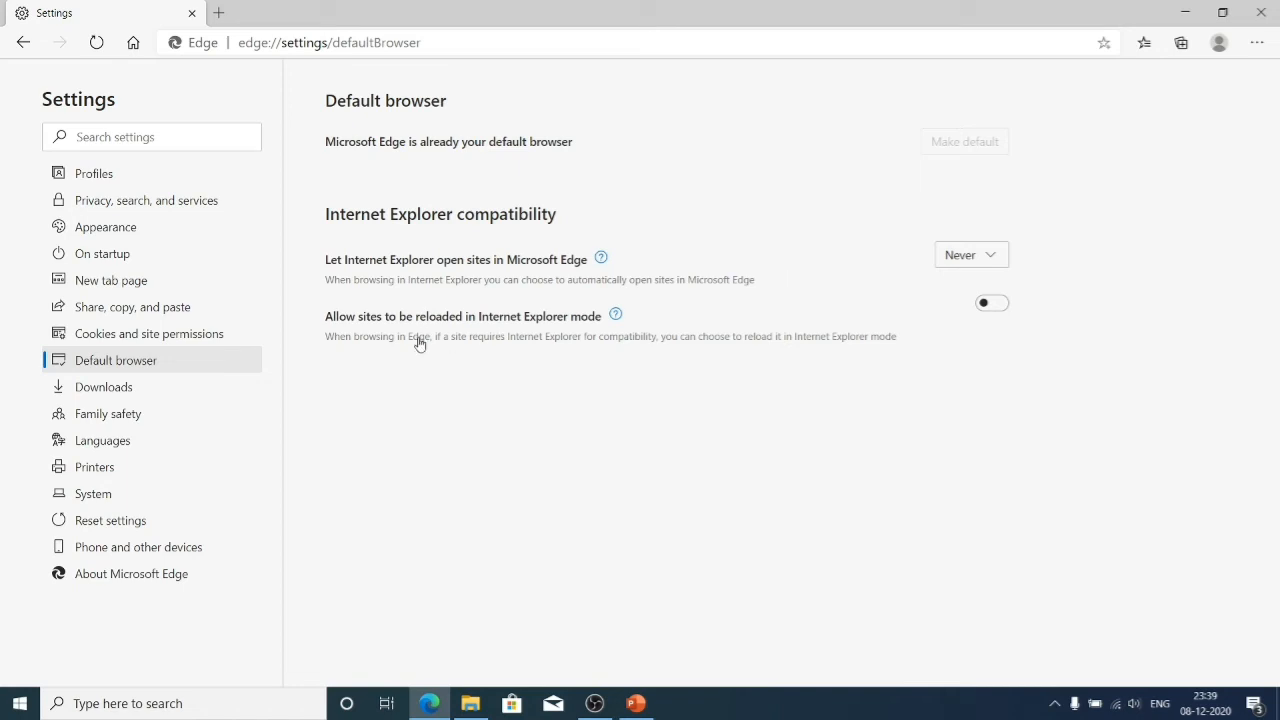
pyautogui.moveTo(332, 330)
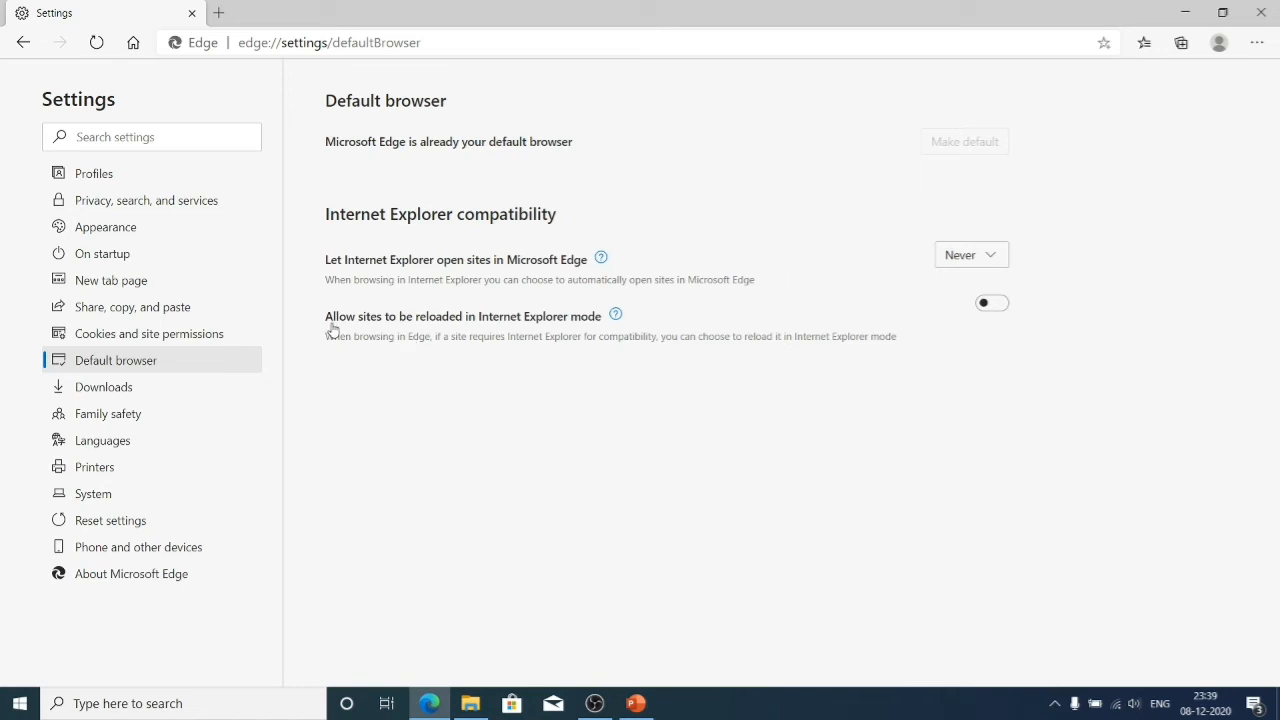
pyautogui.moveTo(396, 330)
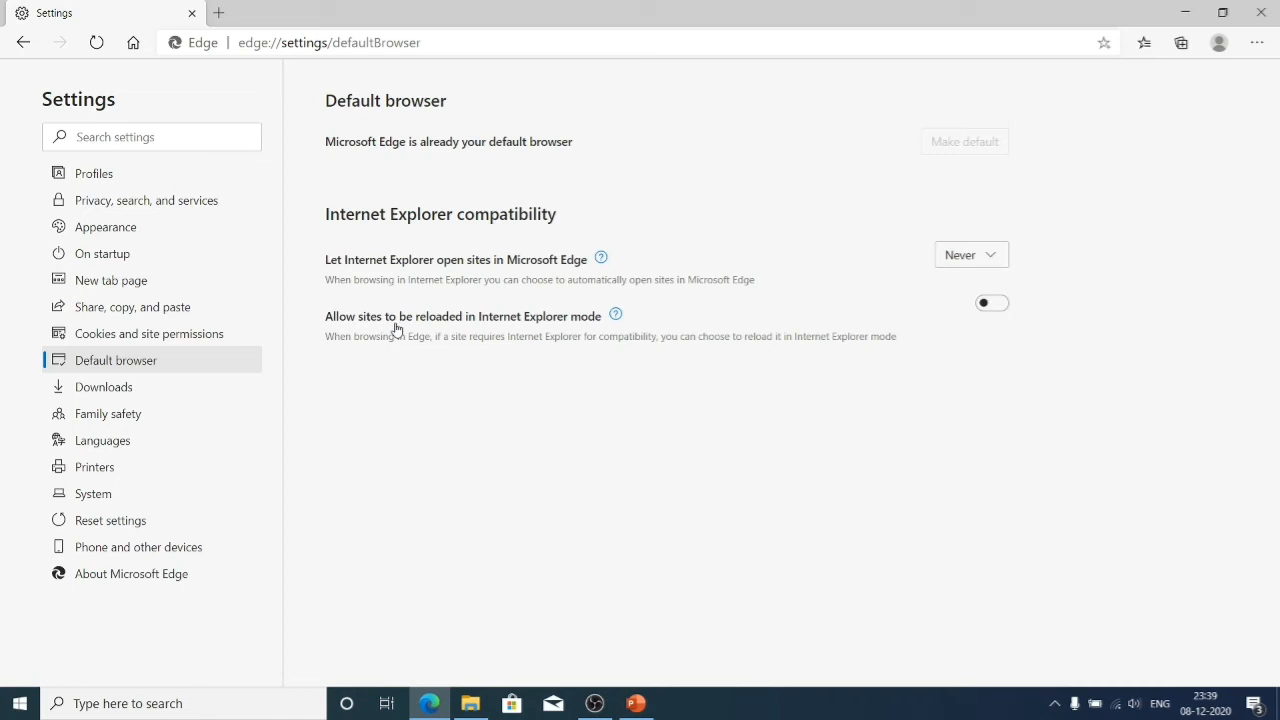
pyautogui.moveTo(520, 324)
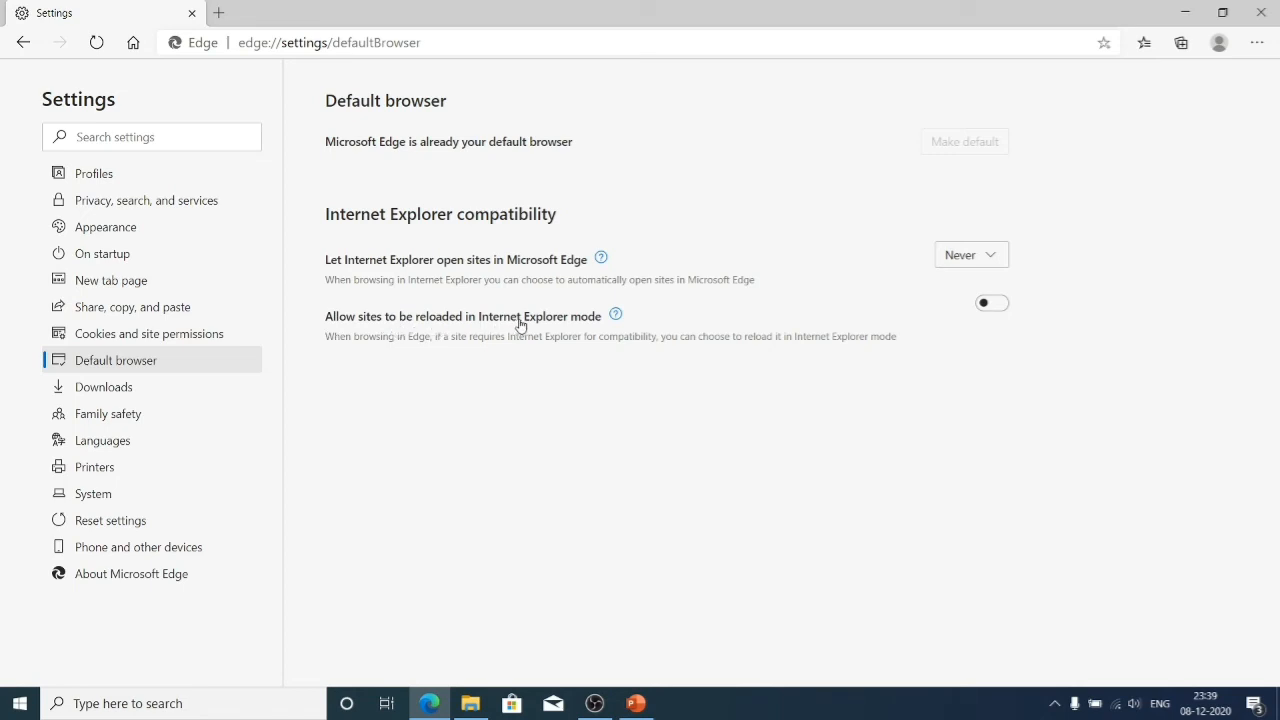
pyautogui.moveTo(924, 324)
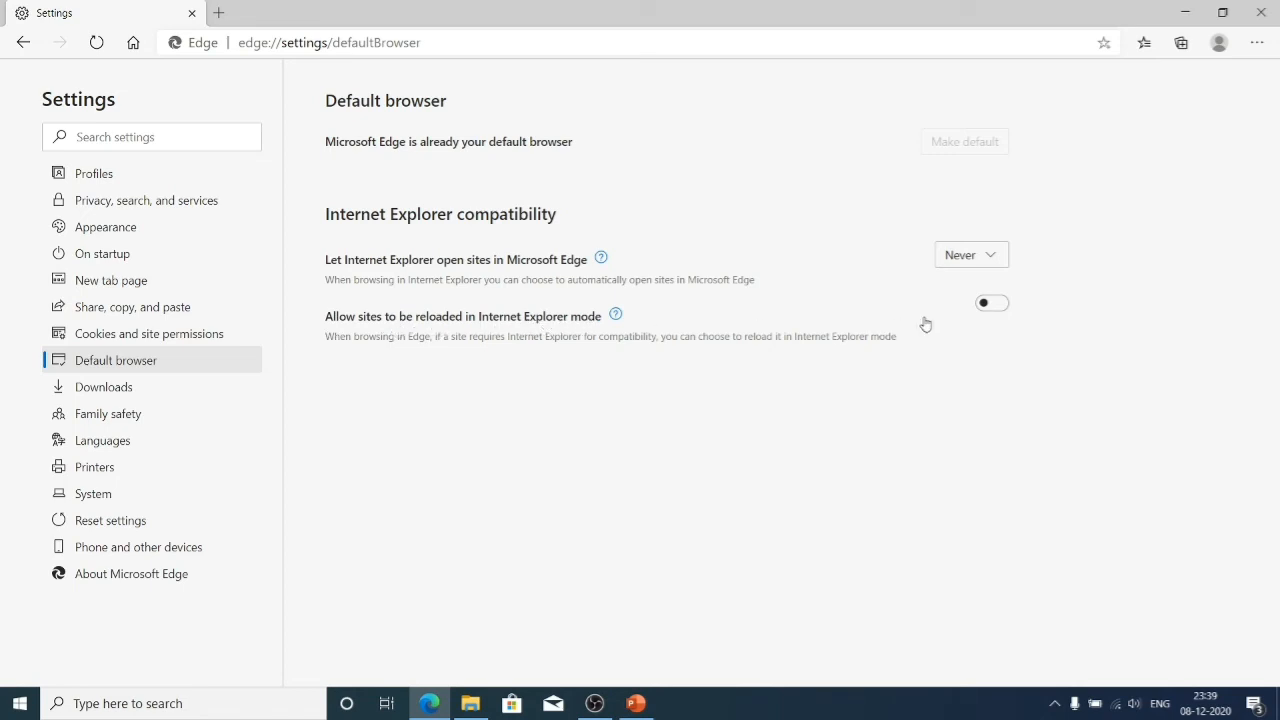
pyautogui.moveTo(538, 374)
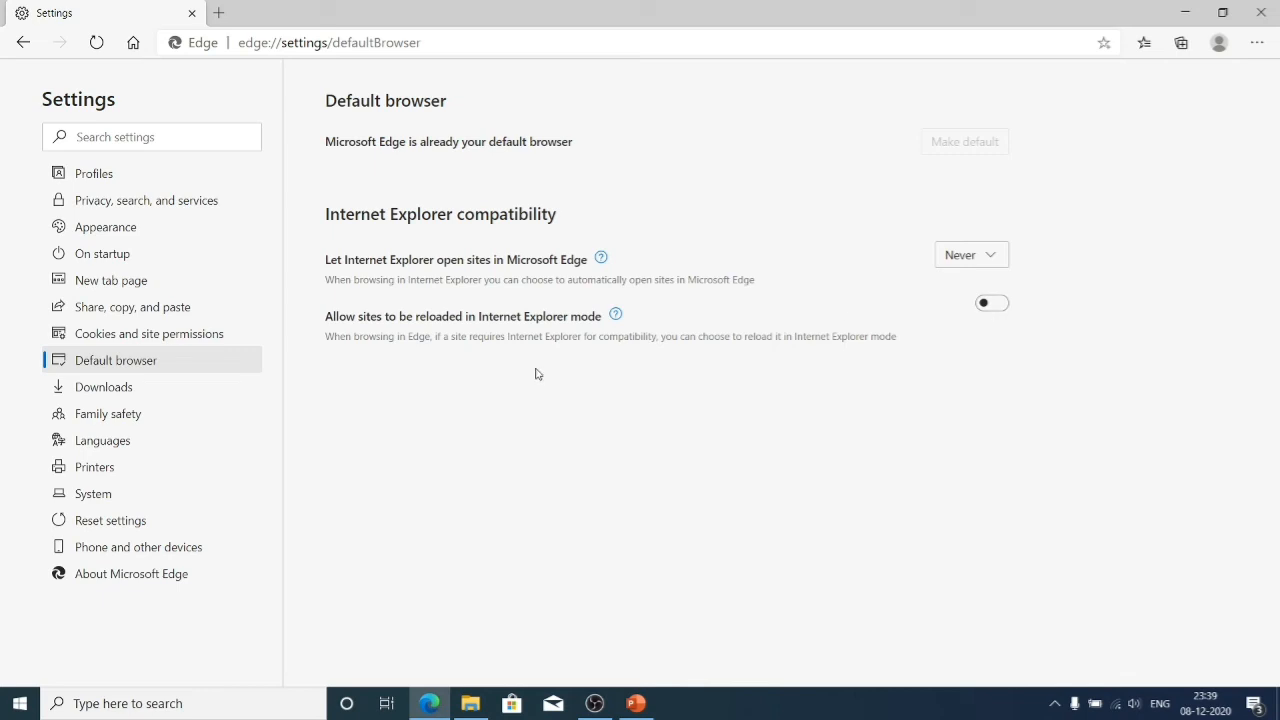
pyautogui.moveTo(492, 372)
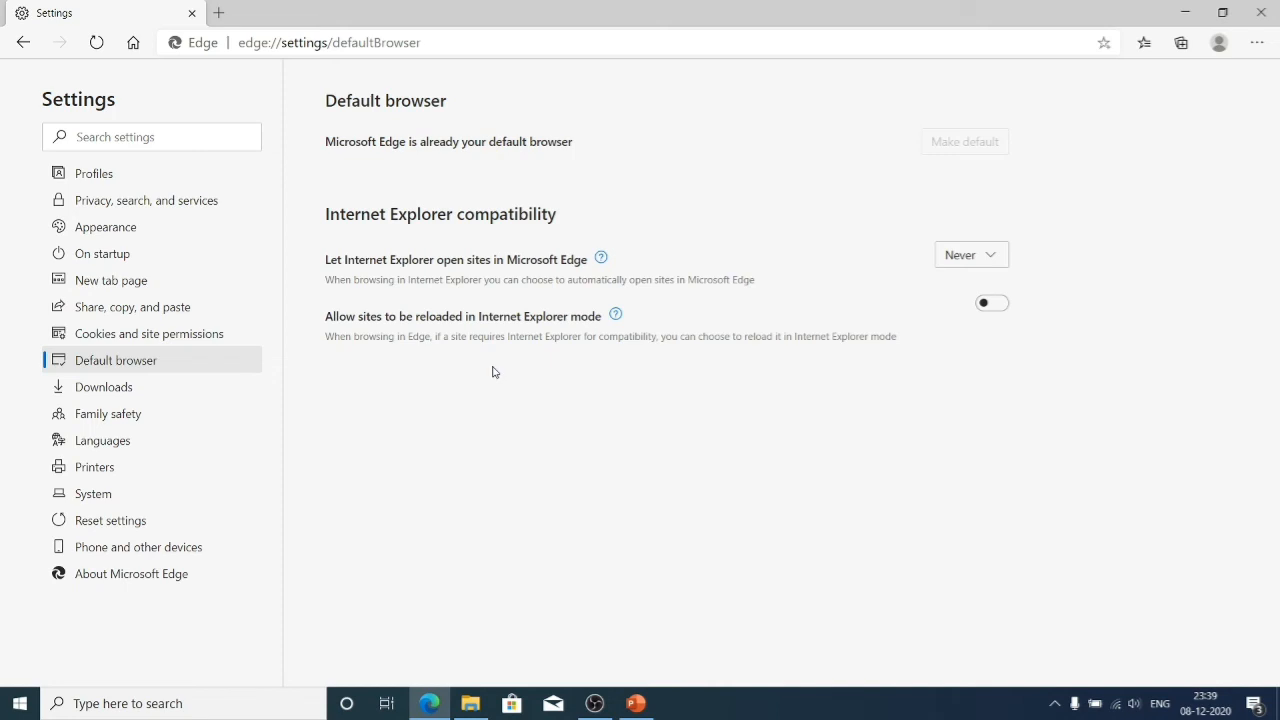
pyautogui.moveTo(592, 348)
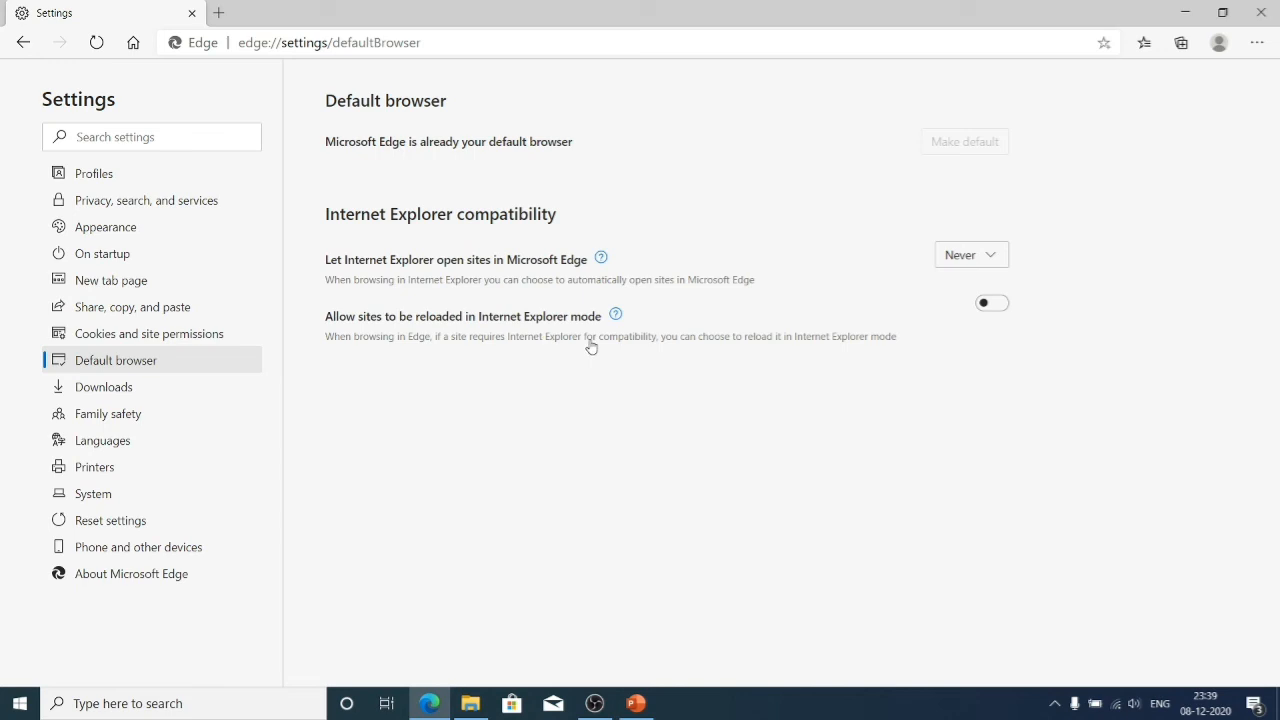
pyautogui.moveTo(824, 354)
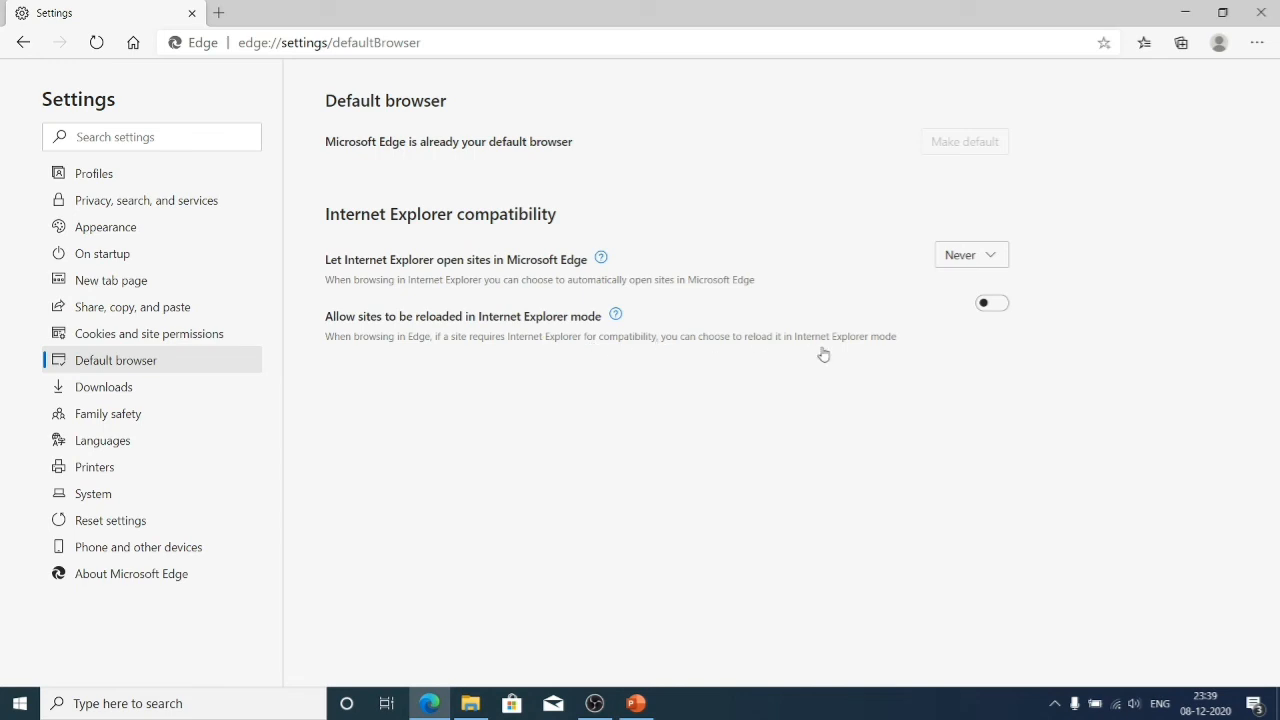
pyautogui.moveTo(594, 360)
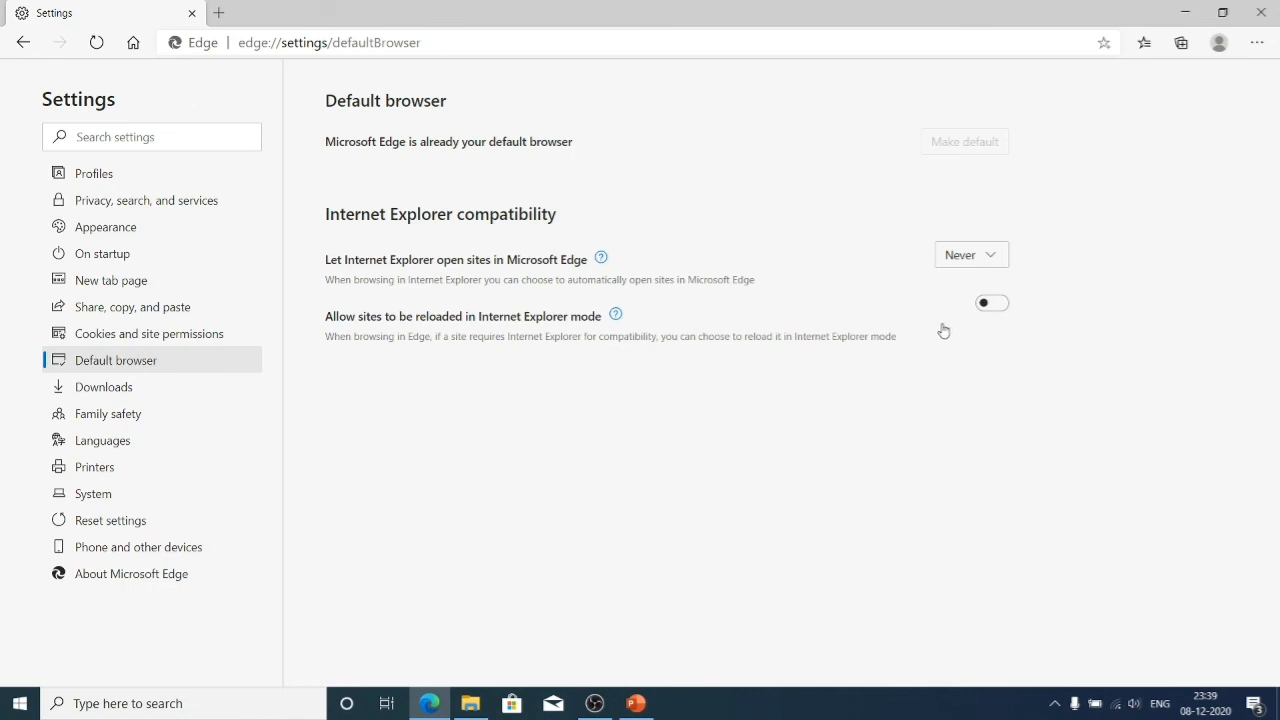
# Switch on 'Allow sites to be reloaded in Internet Explorer mode', leaving sites-open at Never
pyautogui.click(992, 304)
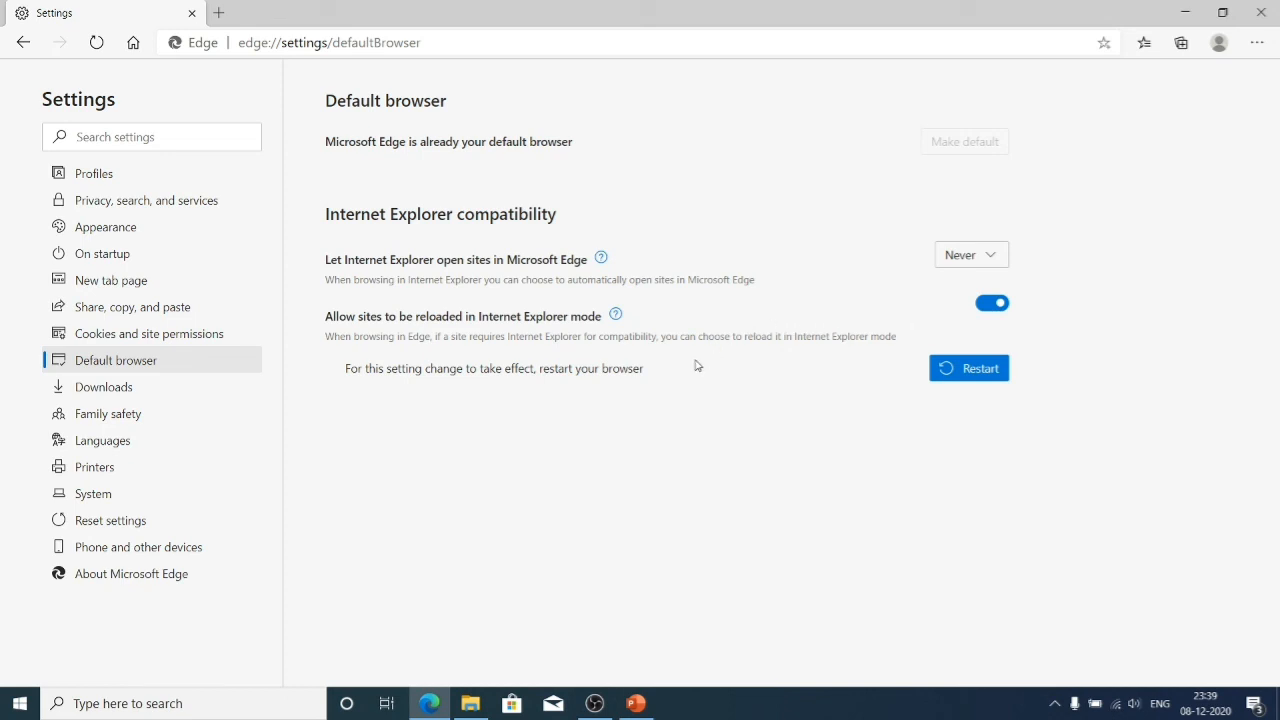
pyautogui.click(990, 304)
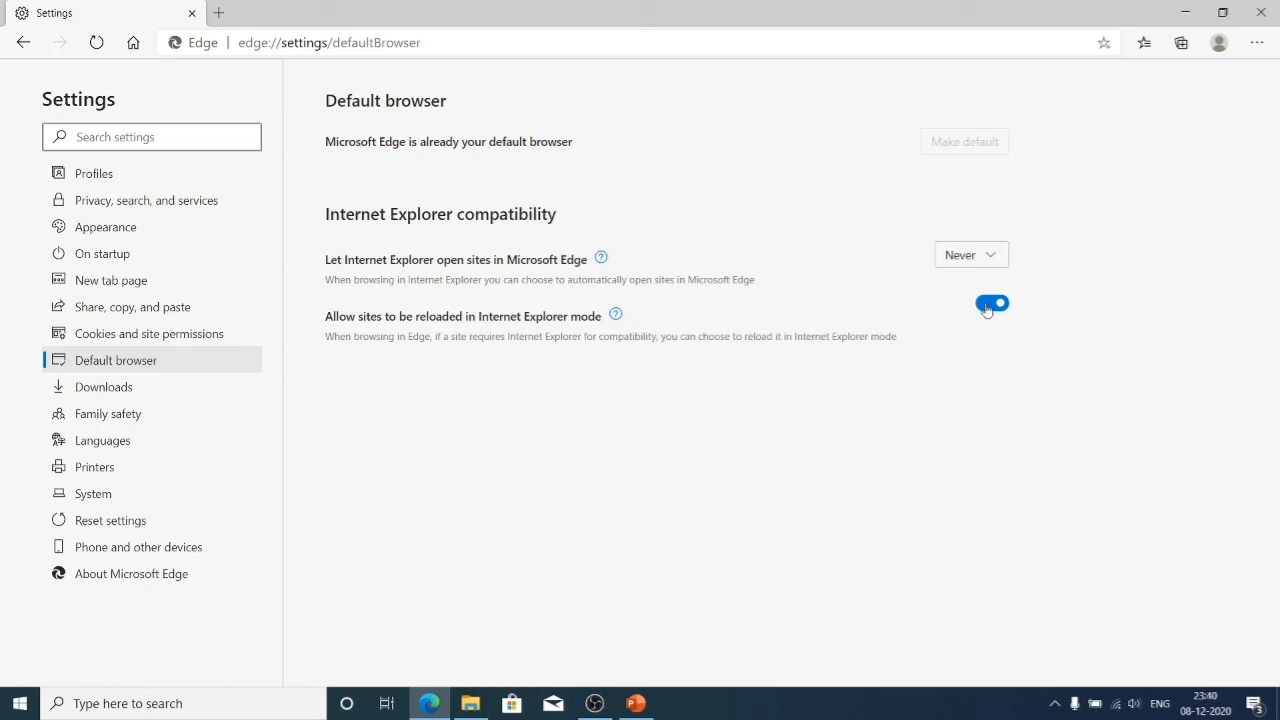